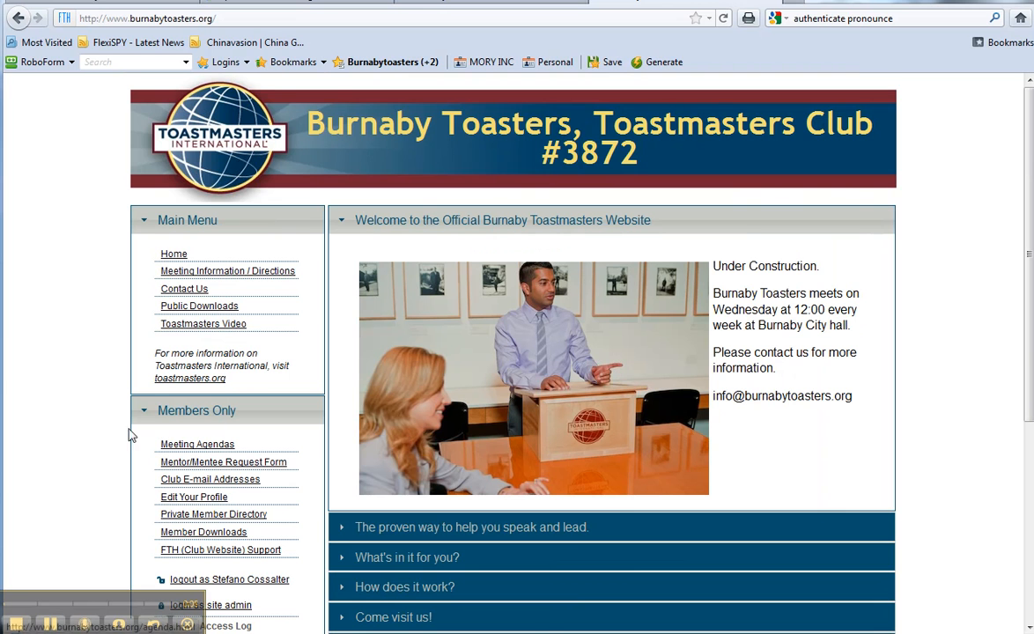
mouse_move(218, 462)
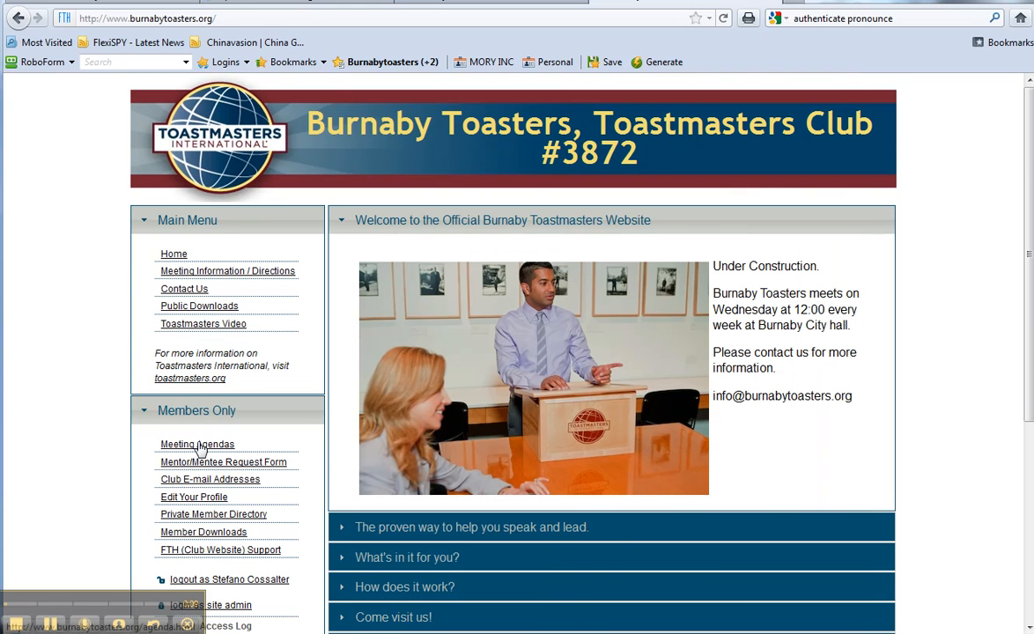
Open the Meeting Agendas page from the Members Only menu.
left_click(197, 444)
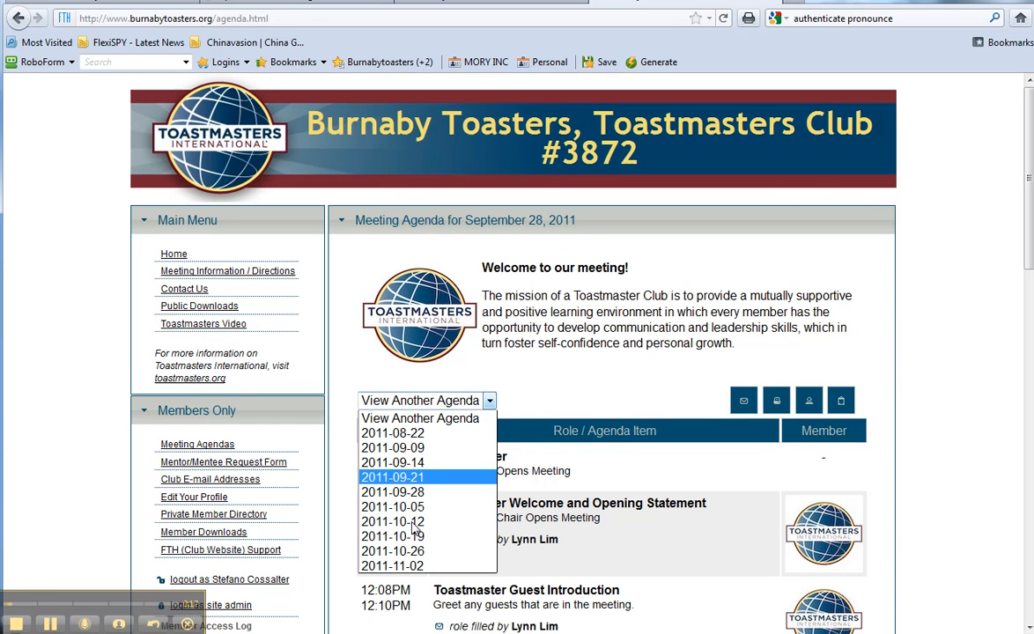
mouse_move(392, 551)
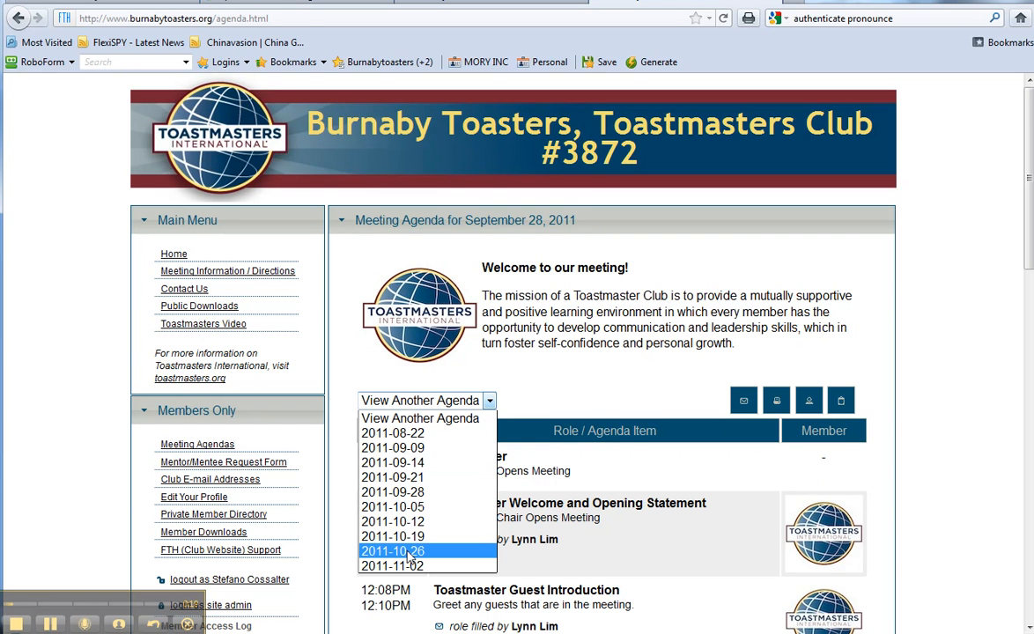
Open the 2011-10-26 agenda and sign up for Toastmaster Welcome and Opening Statement.
left_click(393, 550)
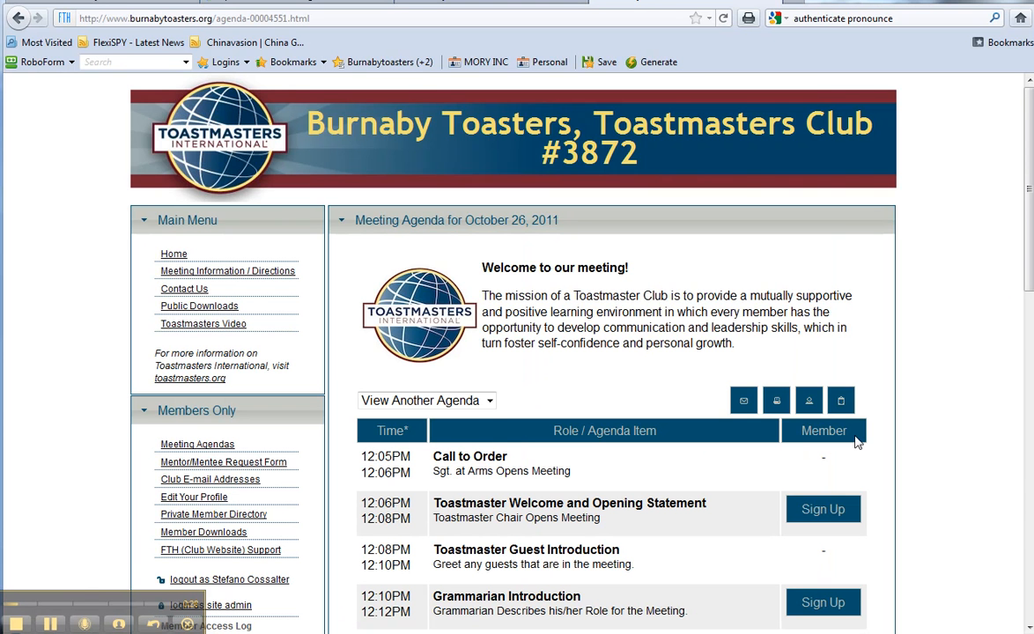
mouse_move(823, 510)
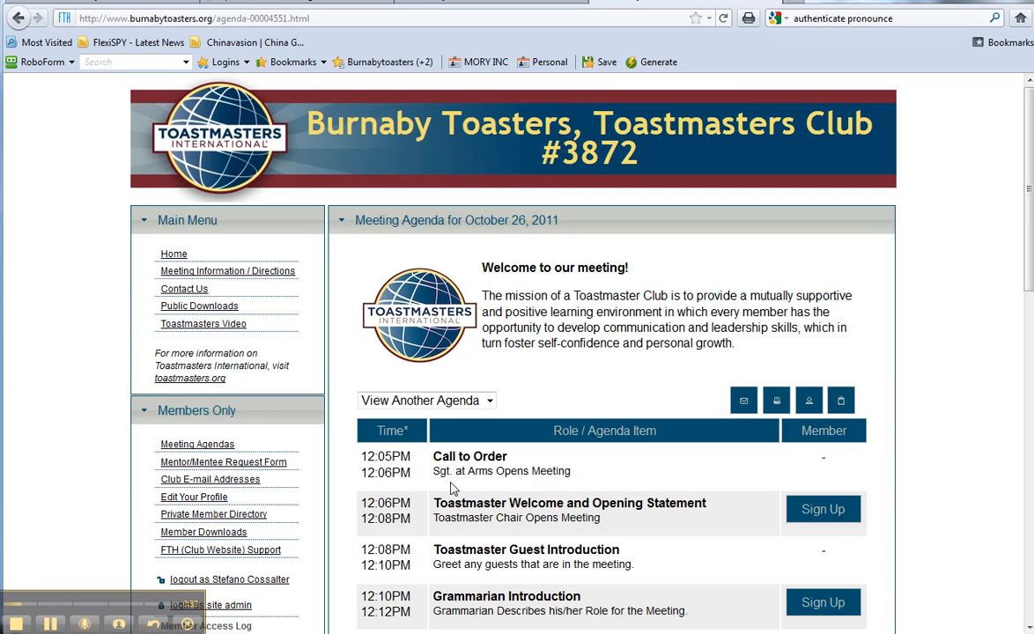
left_click_drag(434, 503, 641, 503)
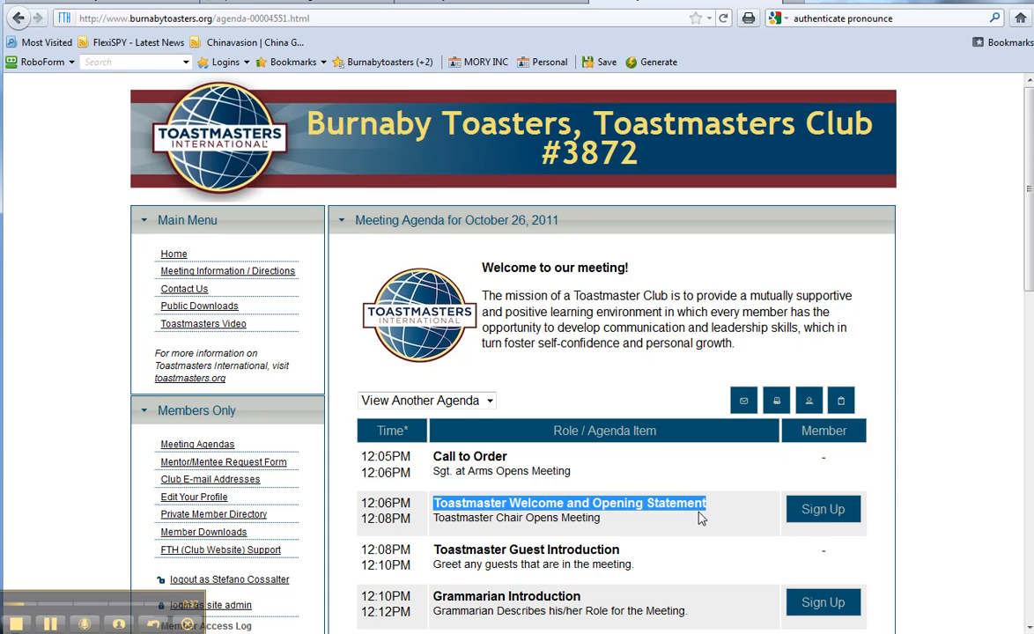
mouse_move(833, 528)
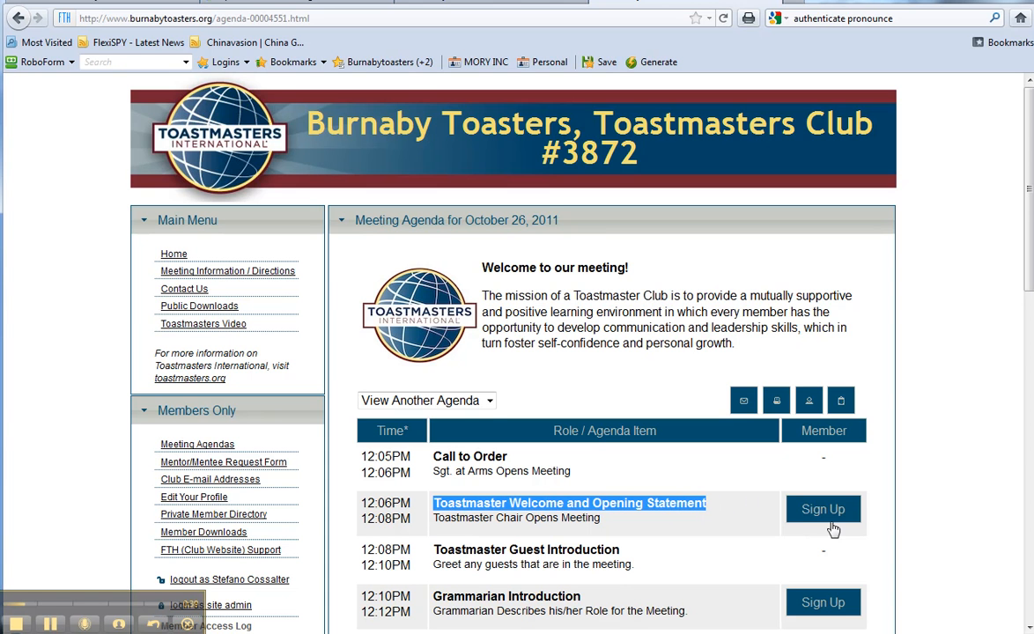
left_click(823, 509)
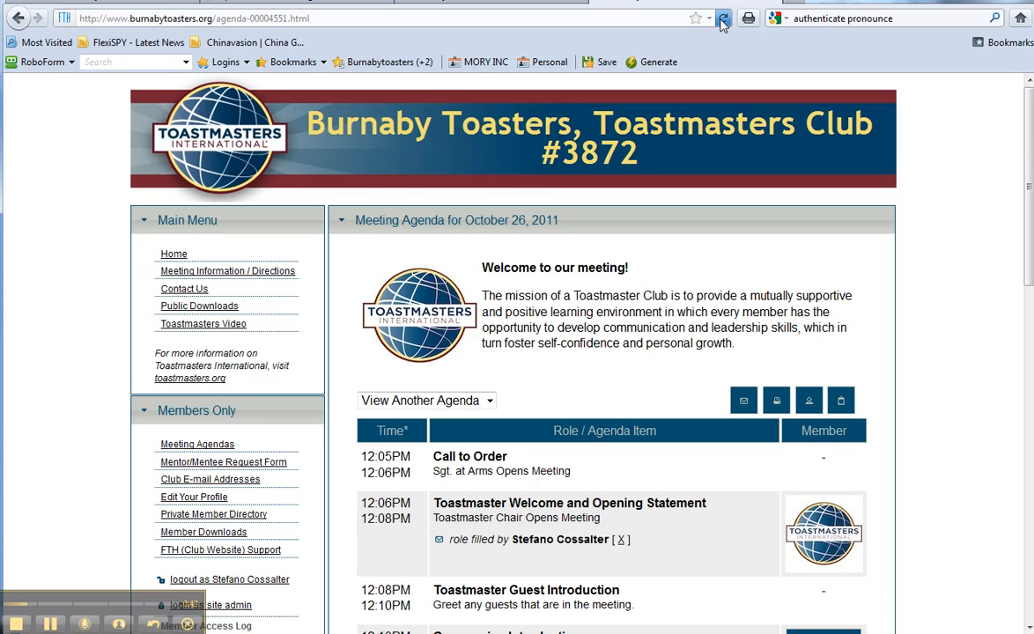
Reload the October 26 agenda and scroll to confirm Toastmaster Guest Introduction is filled.
left_click(724, 18)
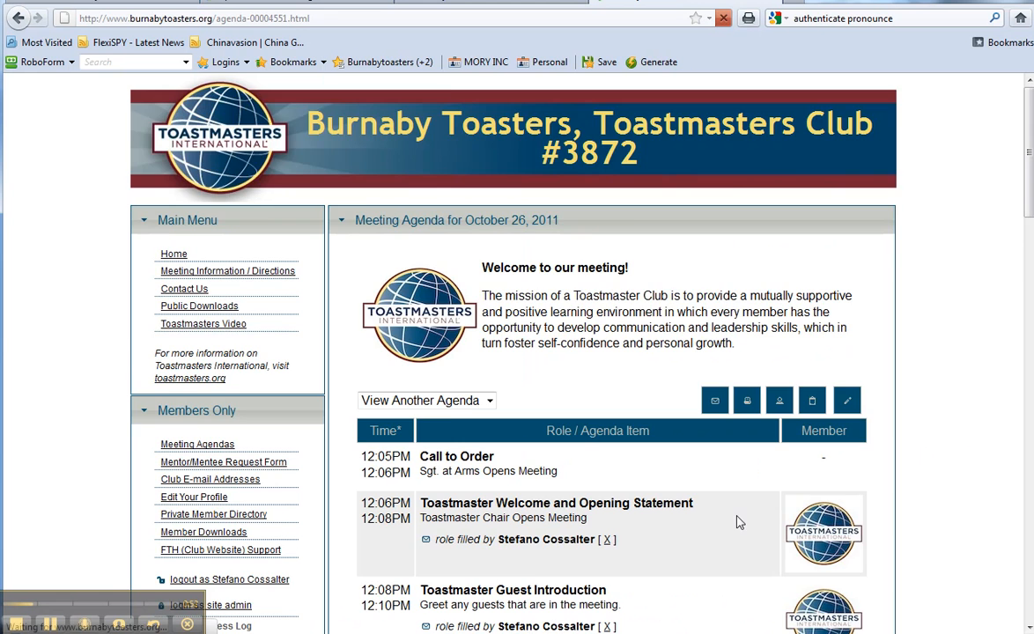
scroll("down", 3)
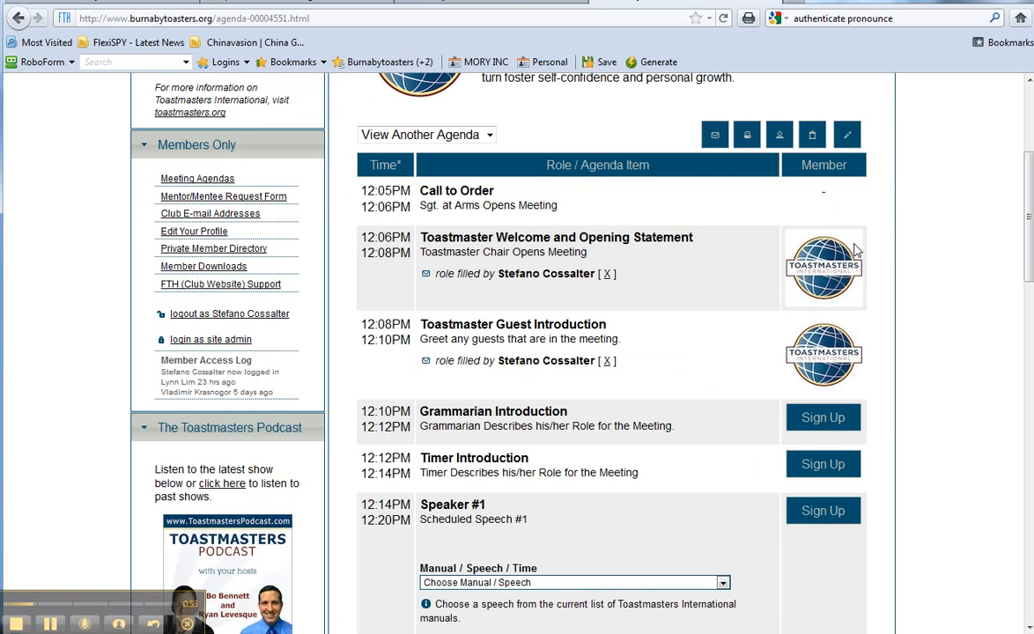
mouse_move(859, 116)
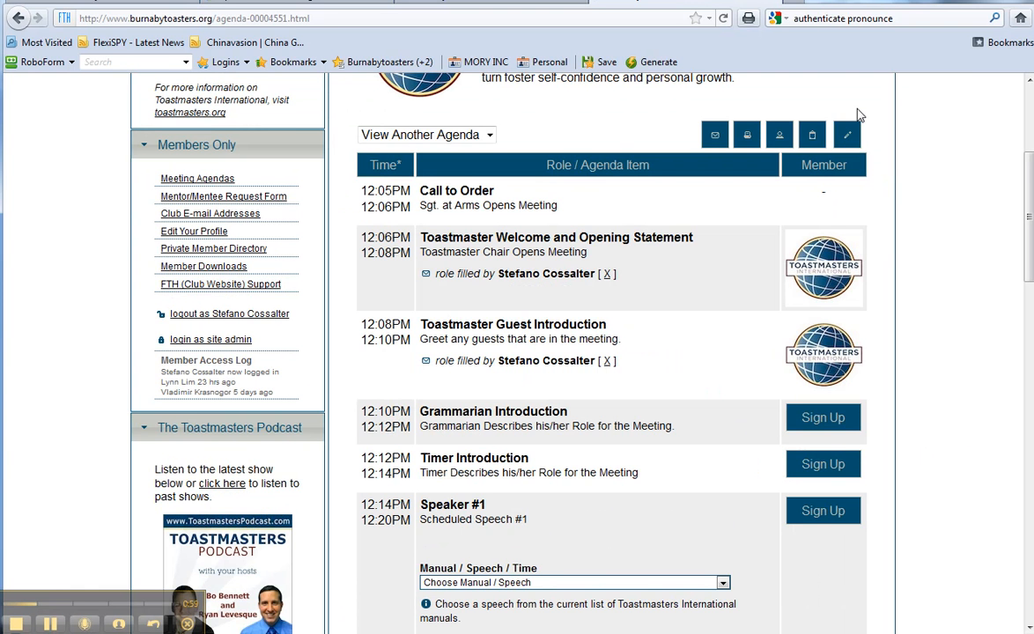
mouse_move(847, 135)
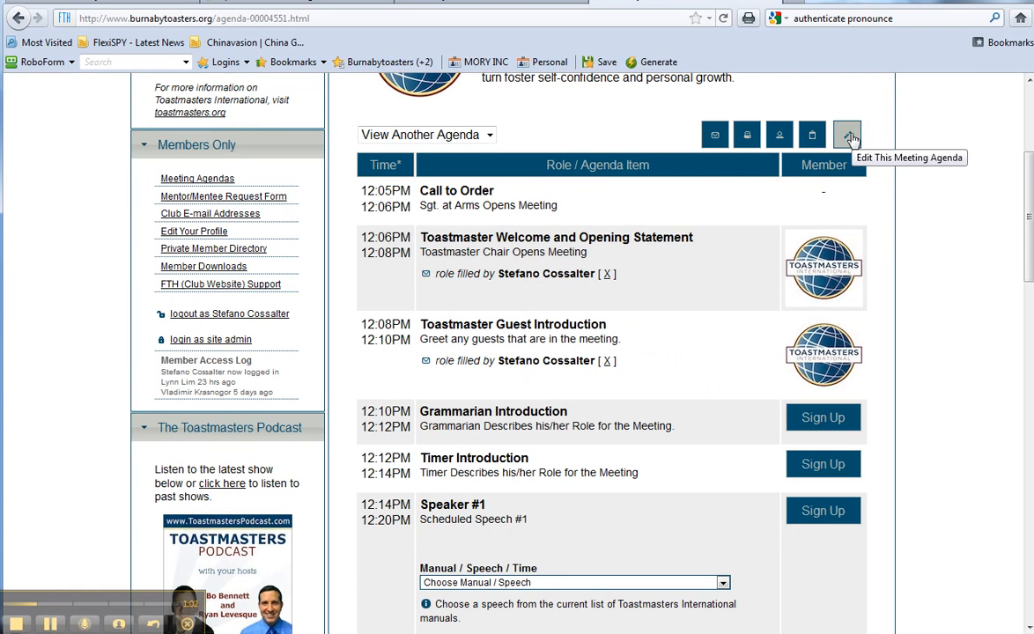
mouse_move(926, 253)
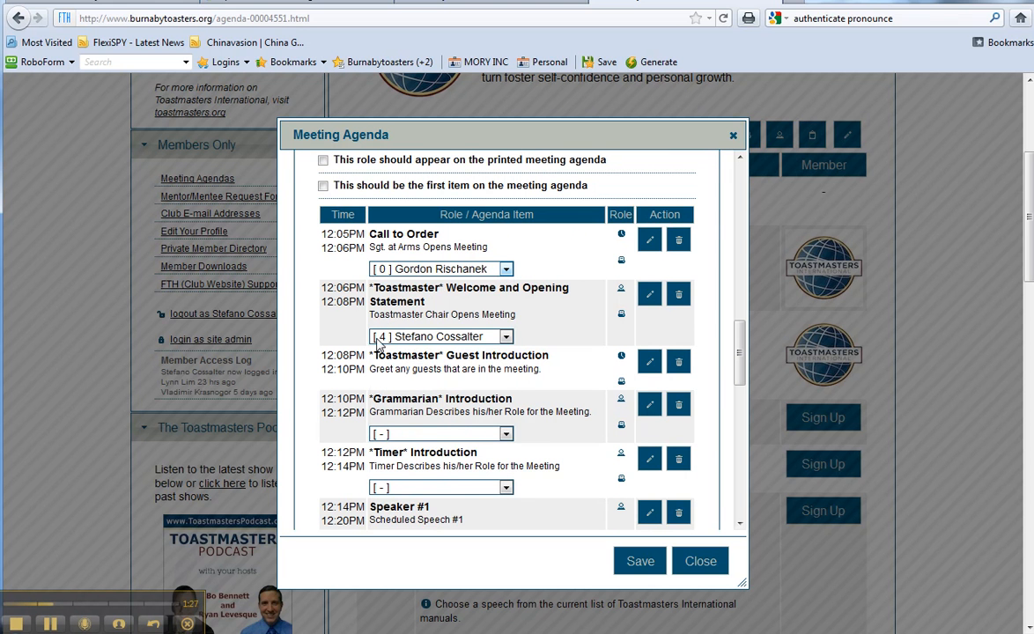
mouse_move(372, 352)
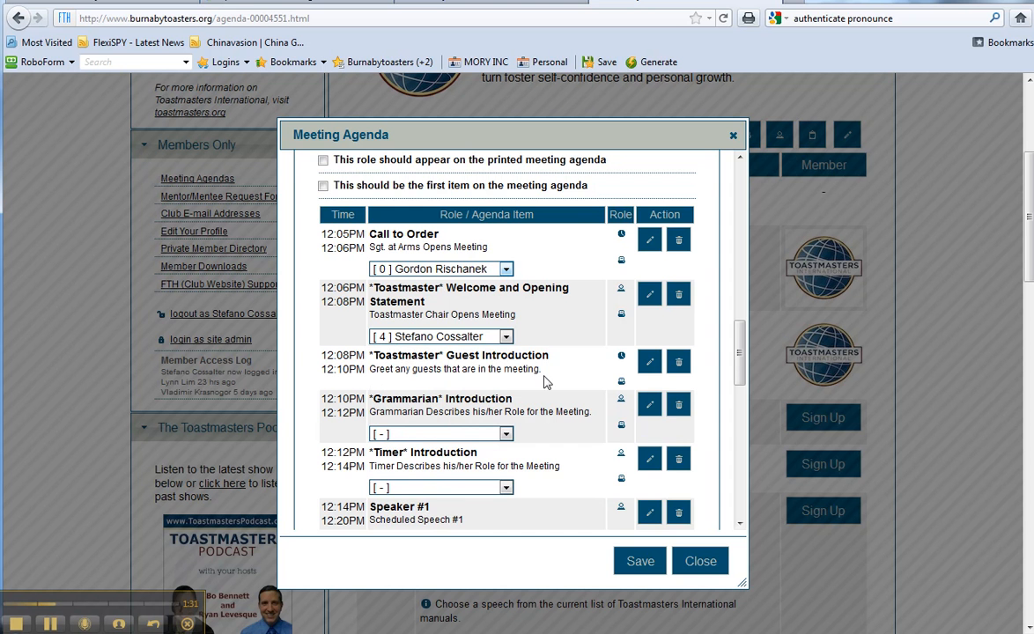
Choose the Speaker #1 member in the agenda editor and save and close.
scroll("down", 3)
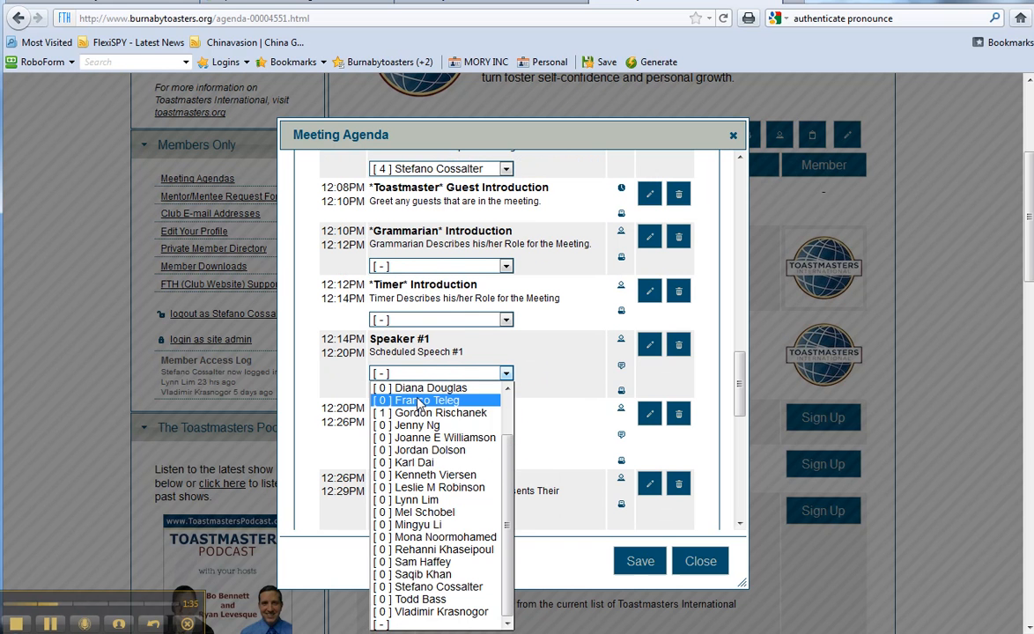
left_click(427, 400)
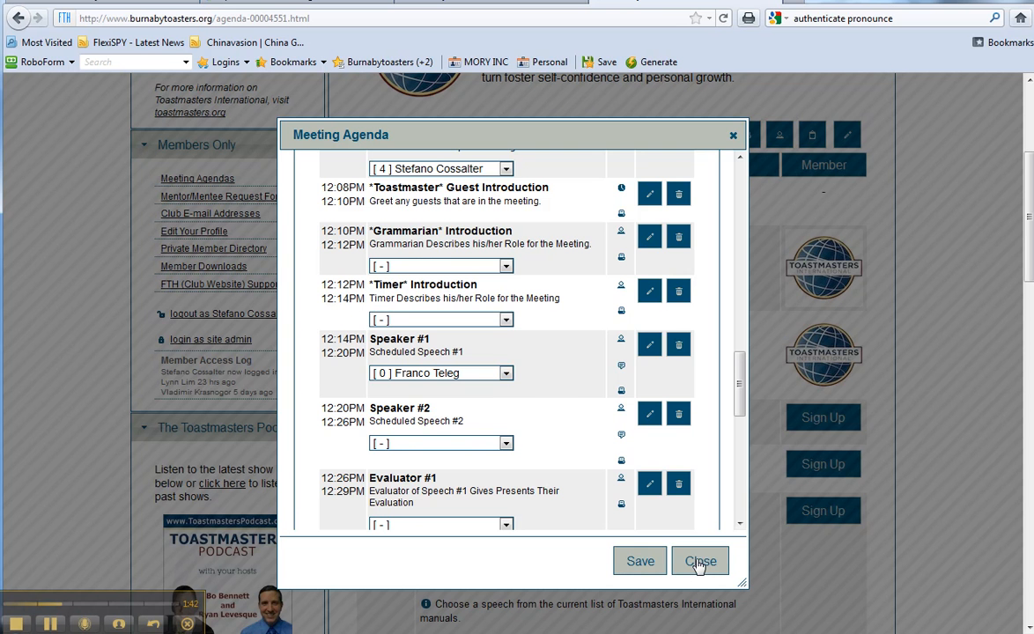
left_click(701, 561)
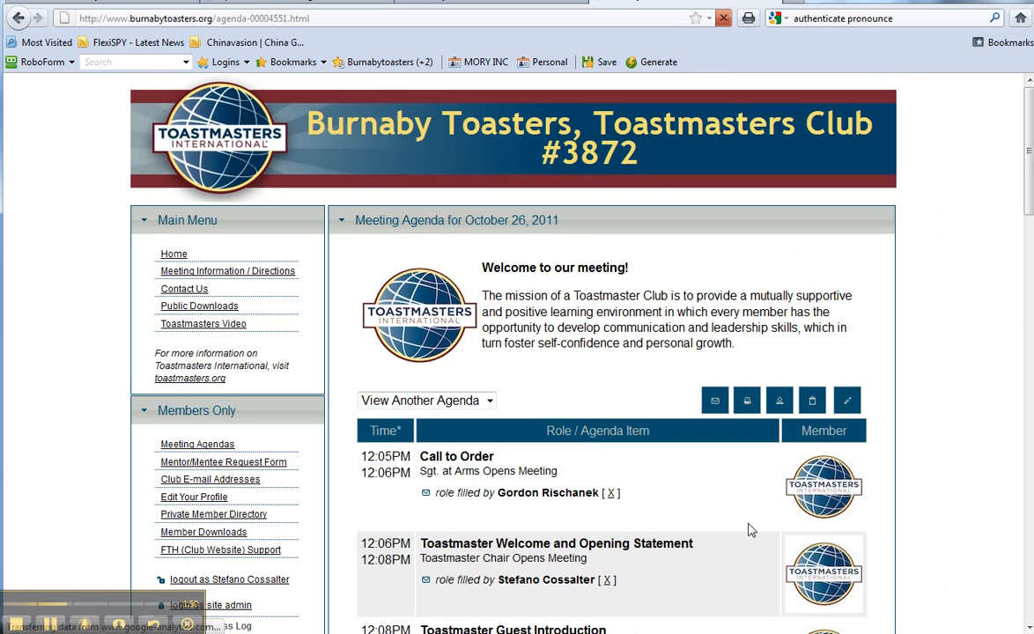
Choose the CC Manual 'Get to the Point' speech for Speaker #1.
scroll("down", 3)
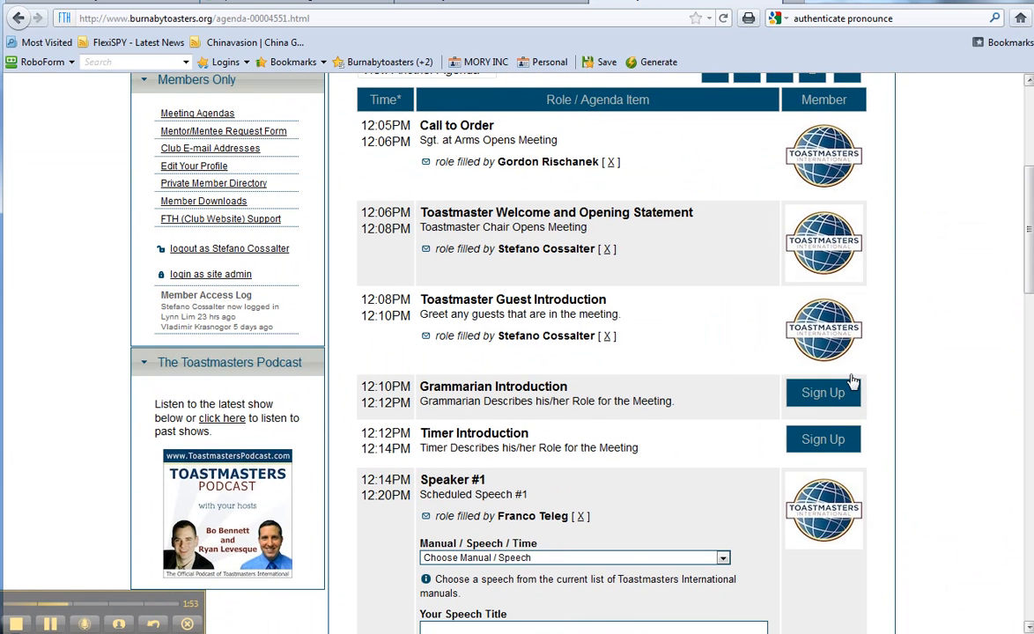
left_click(722, 558)
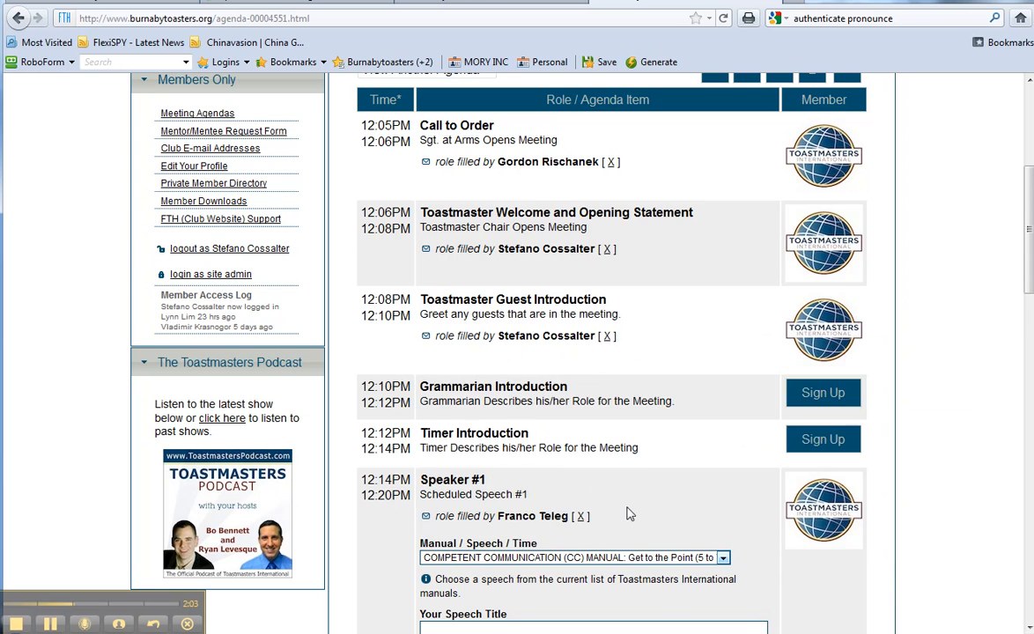
scroll("down", 3)
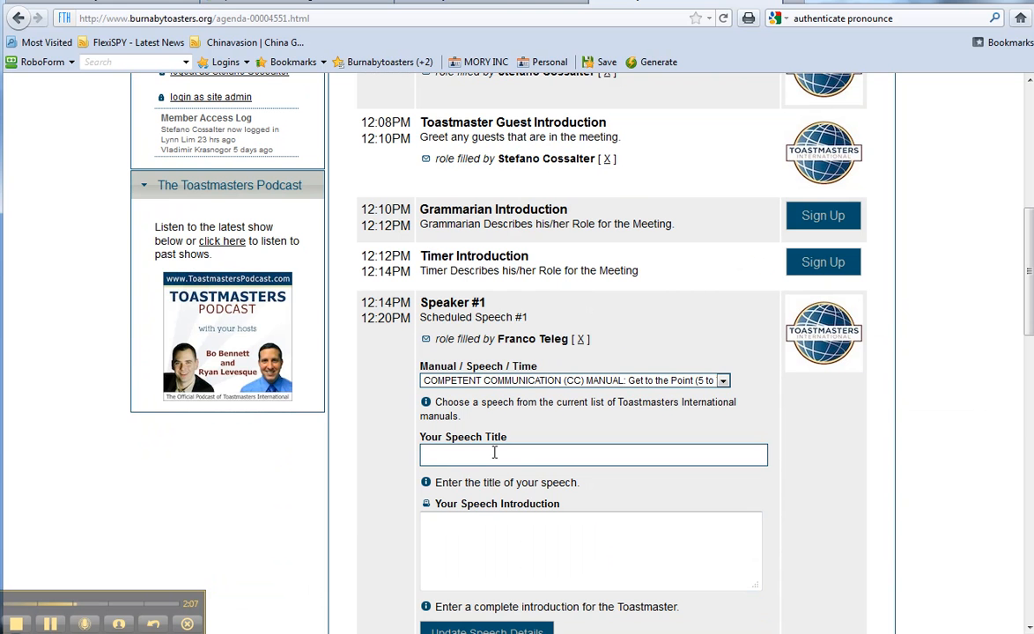
Enter 'jhaskdhkasd' as the speech title and 'ksjhdfihsdkjlfhjskdfa' as the introduction.
type("jhaskdhkasd")
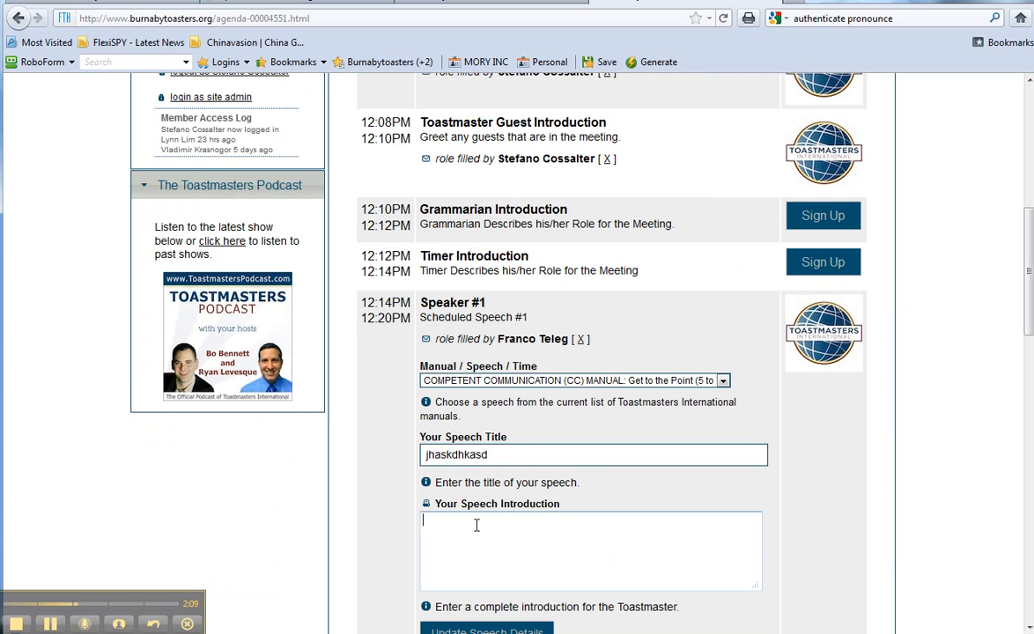
type("ksjhdfihsdkjlfhjskdfa")
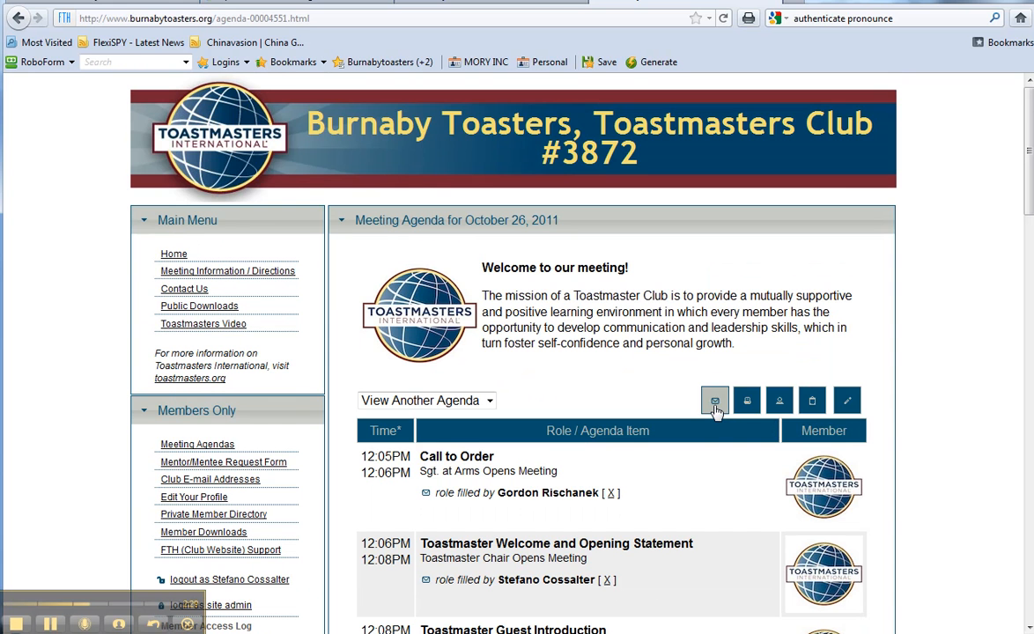
mouse_move(746, 400)
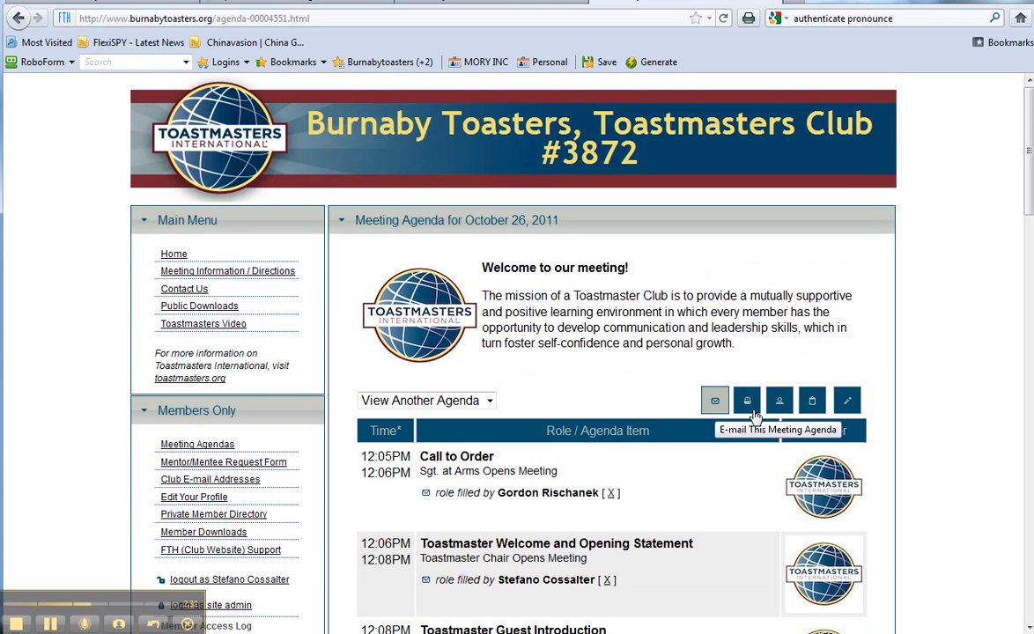
mouse_move(747, 401)
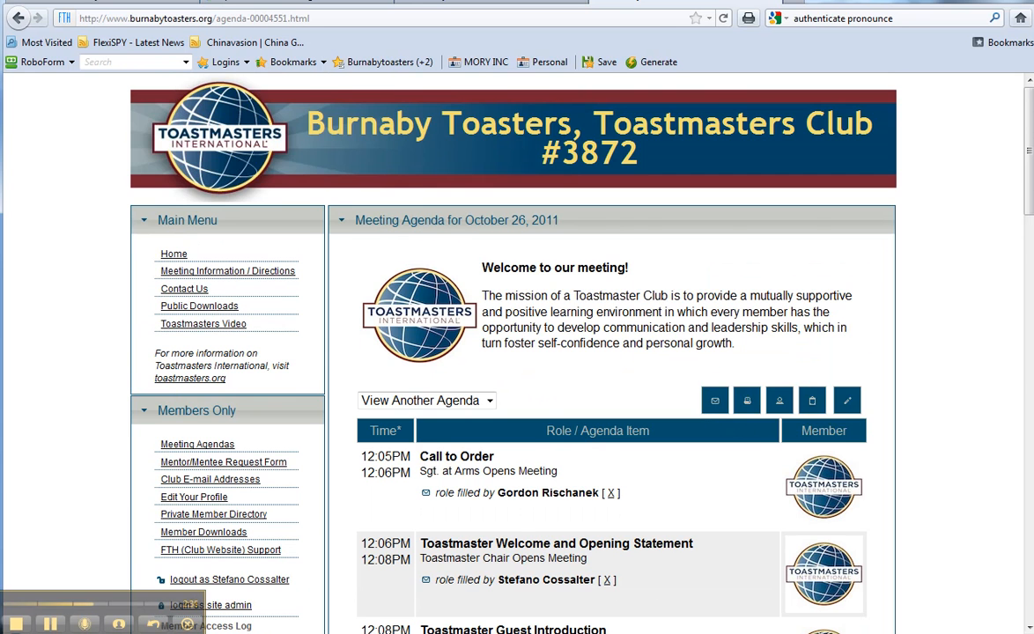
scroll("down", 3)
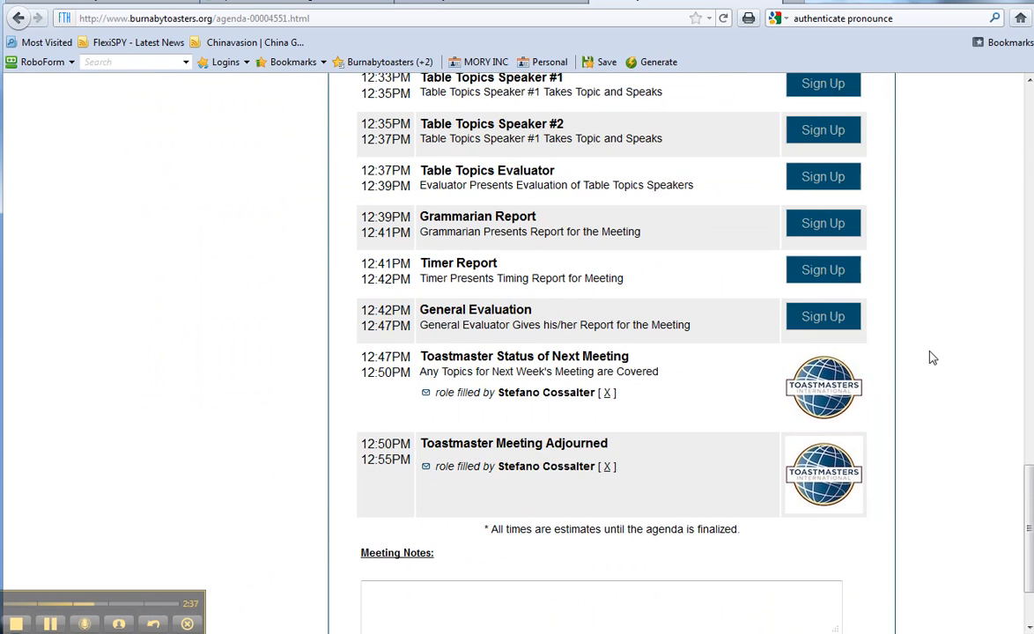